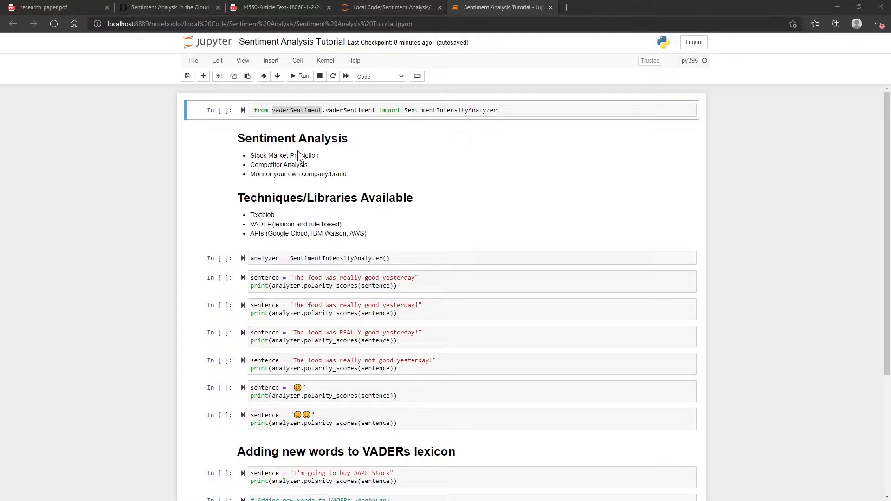
{"action": "mouse_move", "coordinate": [328, 159]}
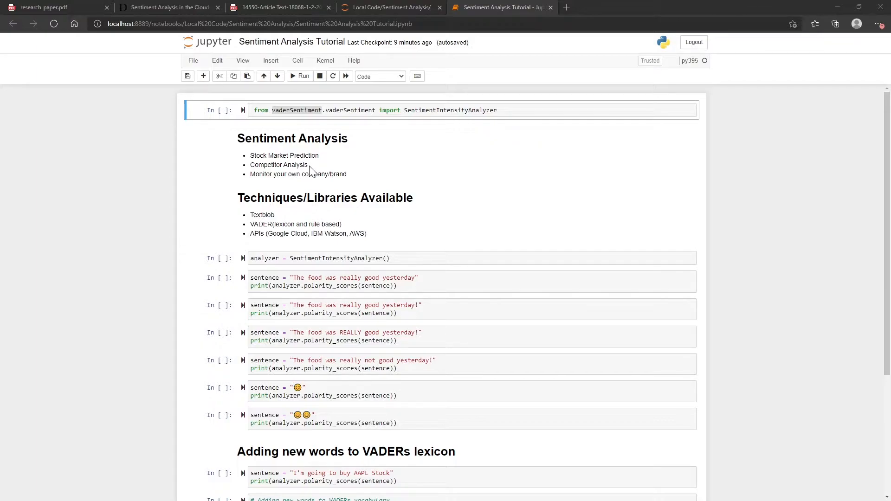
{"action": "mouse_move", "coordinate": [311, 173]}
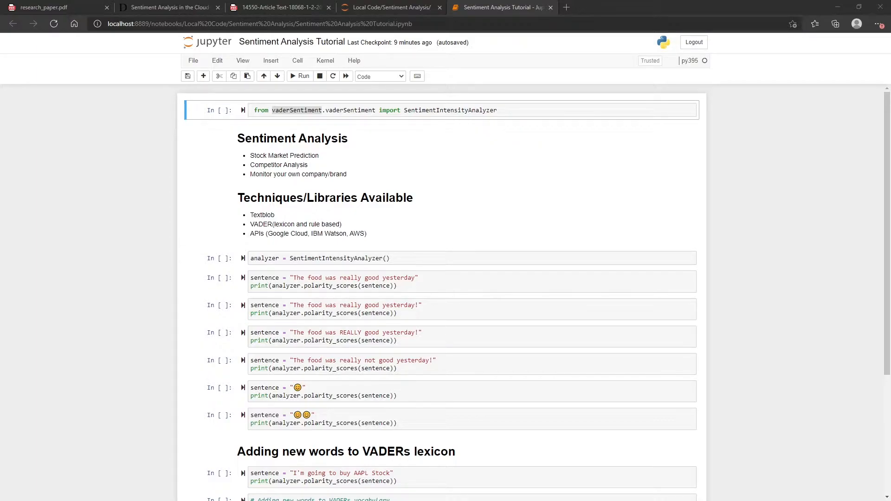
{"action": "mouse_move", "coordinate": [352, 184]}
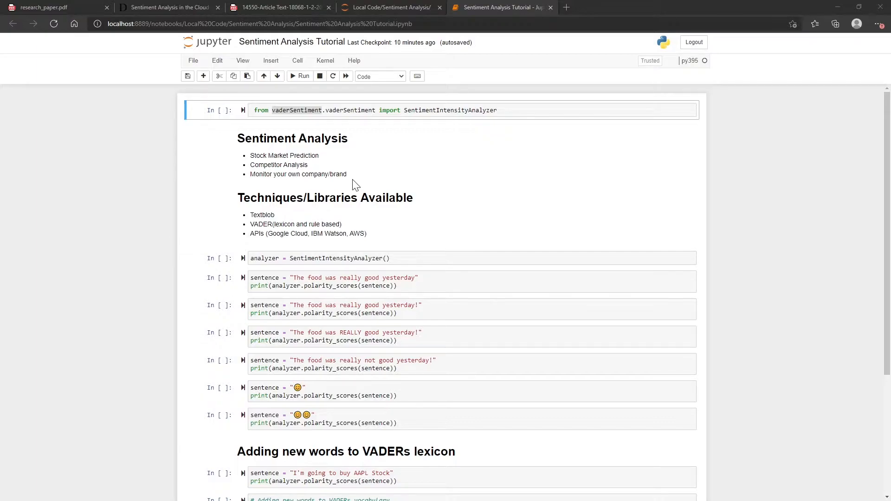
{"action": "mouse_move", "coordinate": [412, 198]}
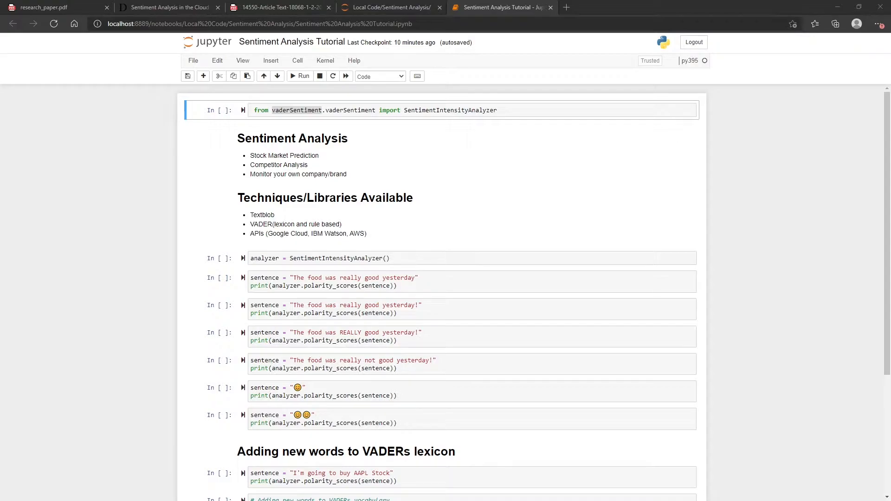
{"action": "mouse_move", "coordinate": [282, 244]}
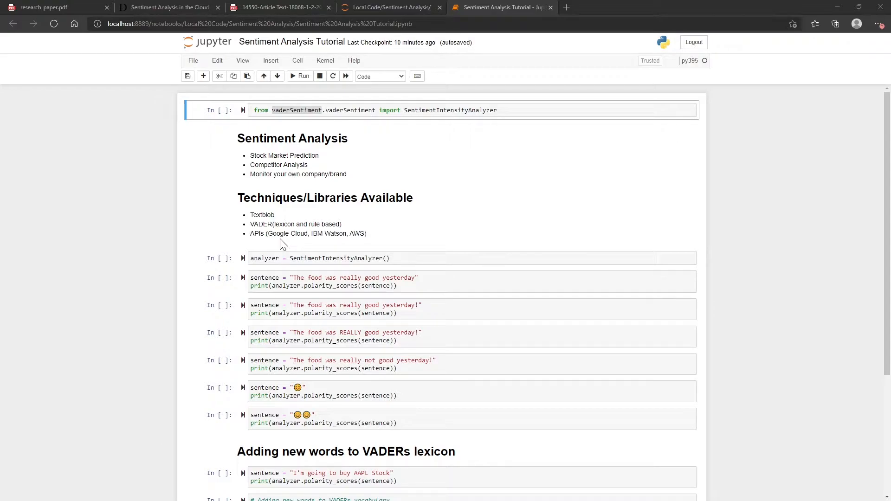
- Switch to research_paper.pdf and view Figure 16's VADER vs cloud tools accuracy chart
{"action": "left_click", "coordinate": [42, 7]}
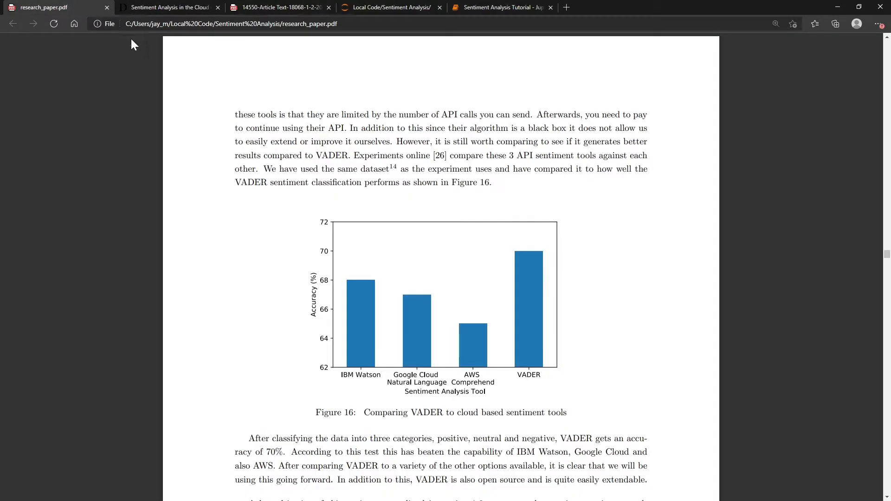
{"action": "mouse_move", "coordinate": [364, 321]}
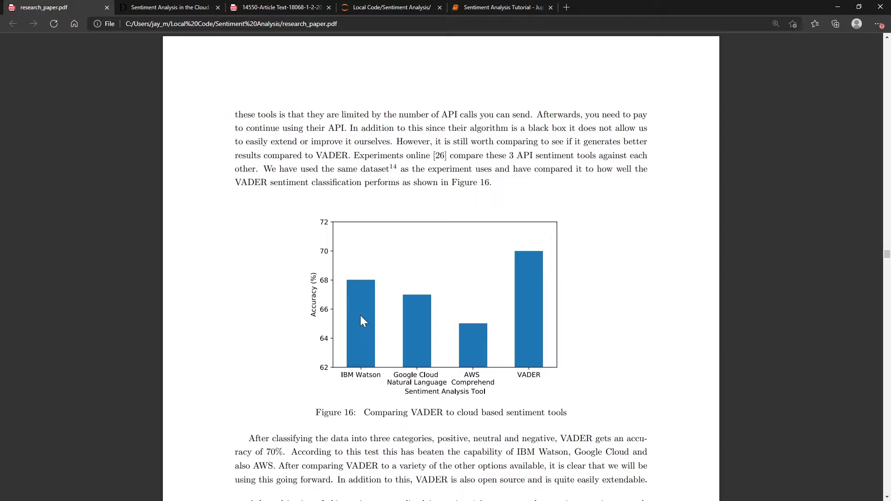
{"action": "mouse_move", "coordinate": [364, 292]}
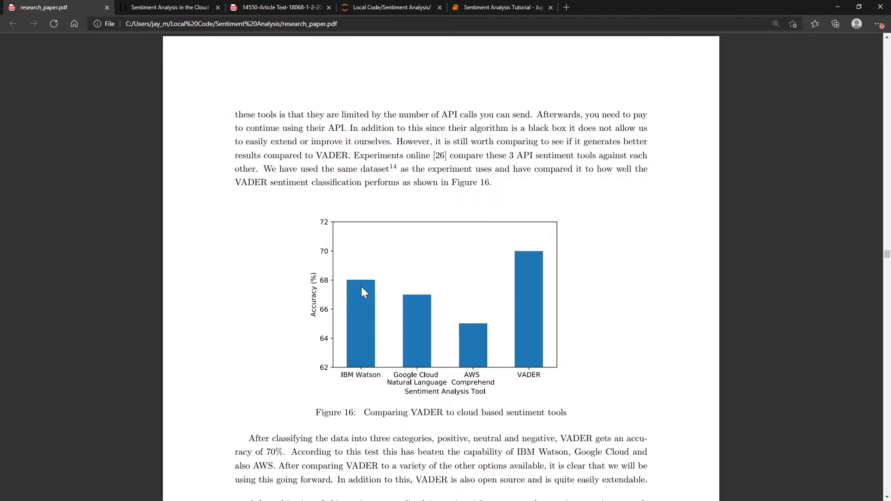
{"action": "mouse_move", "coordinate": [550, 244]}
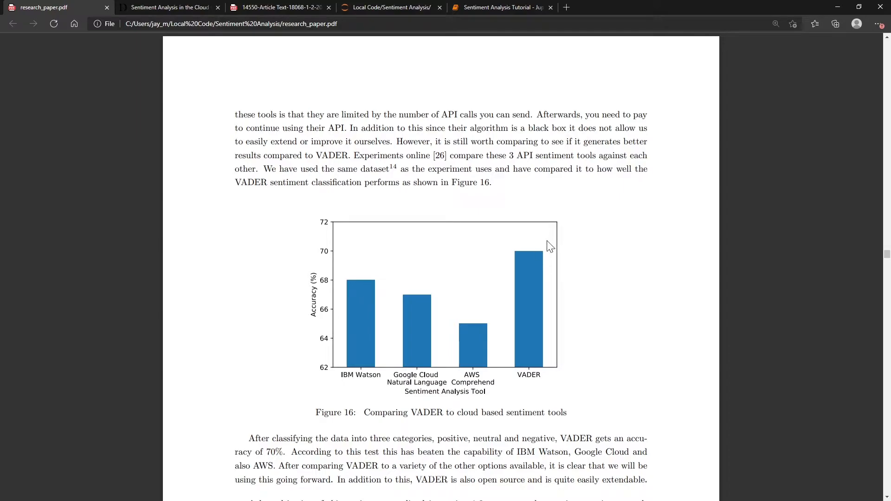
{"action": "mouse_move", "coordinate": [519, 363]}
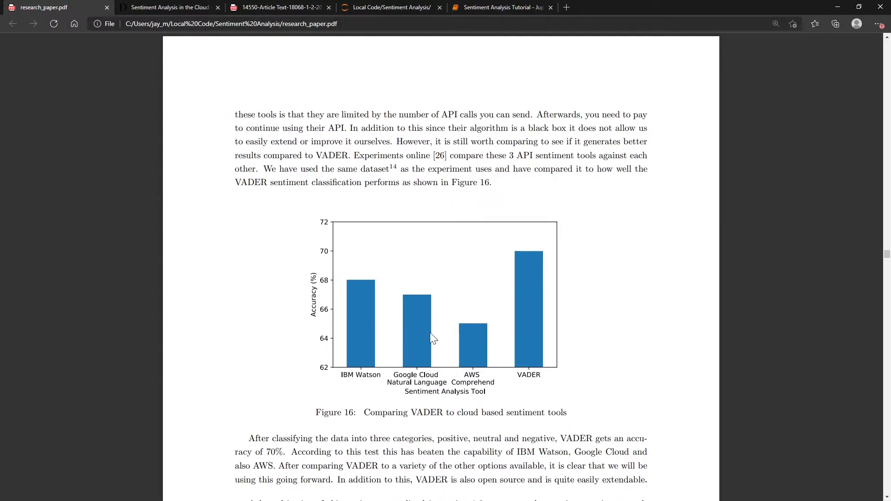
{"action": "mouse_move", "coordinate": [477, 340]}
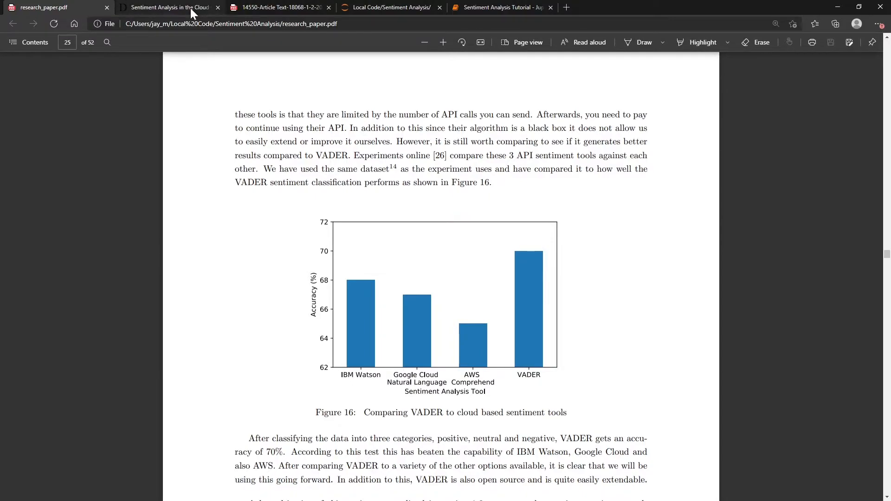
{"action": "mouse_move", "coordinate": [372, 335]}
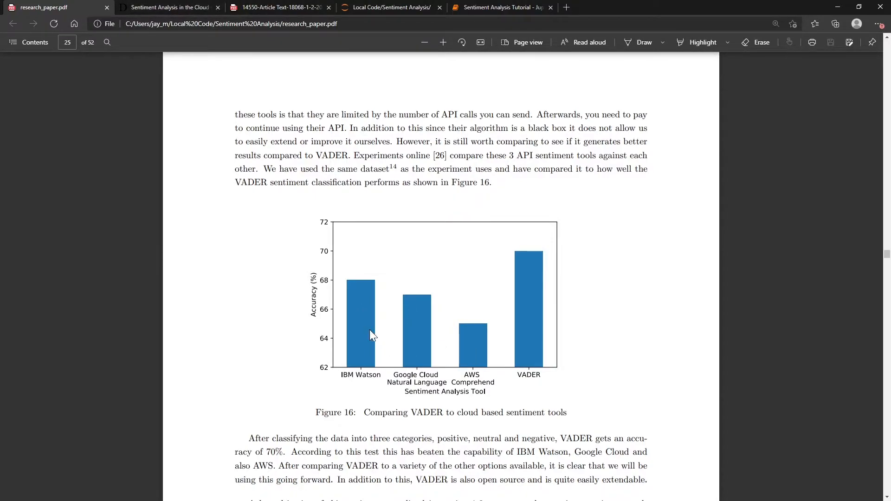
{"action": "left_click", "coordinate": [169, 7]}
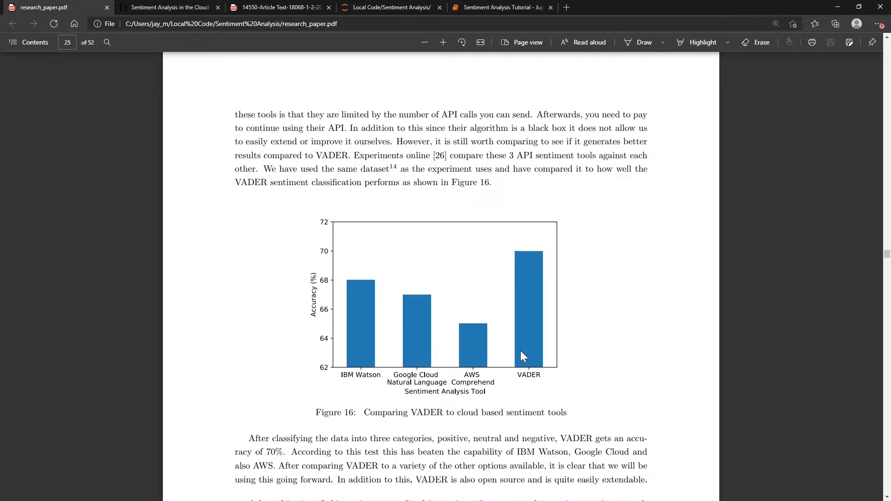
- Switch to the Deducive article's Accuracy of Sentiment Detection chart
{"action": "left_click", "coordinate": [168, 6]}
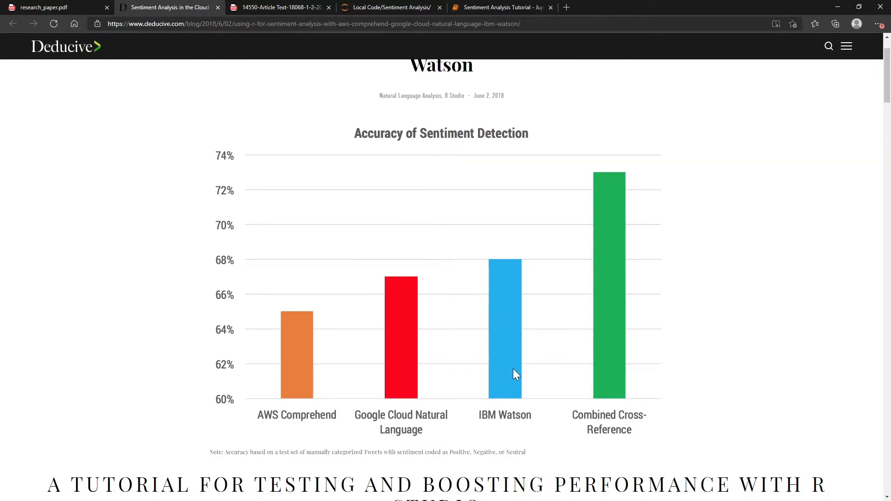
{"action": "mouse_move", "coordinate": [633, 439]}
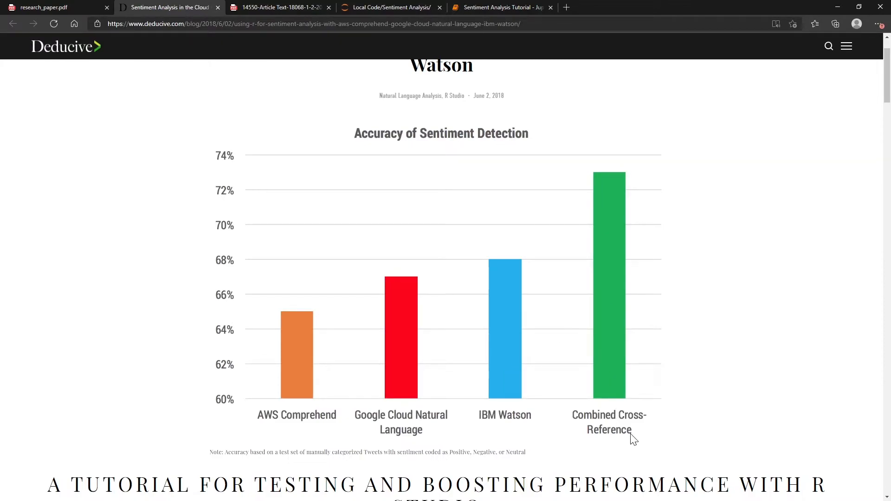
{"action": "mouse_move", "coordinate": [616, 174]}
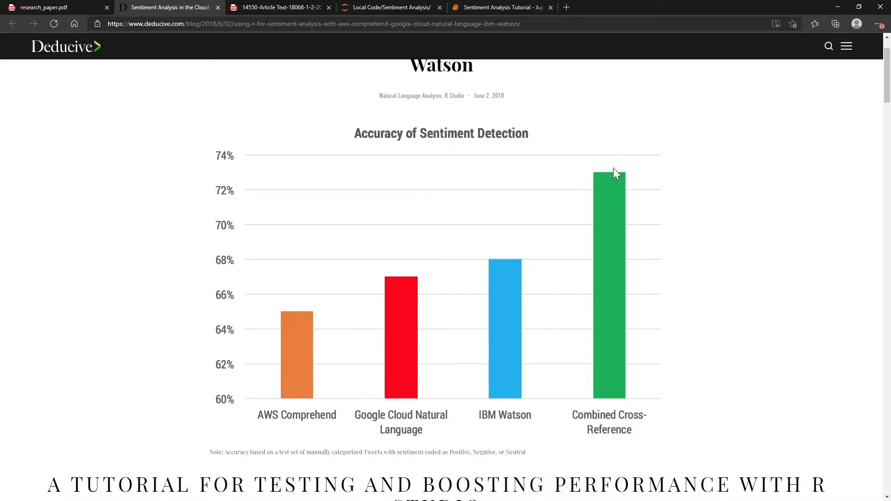
{"action": "mouse_move", "coordinate": [607, 180]}
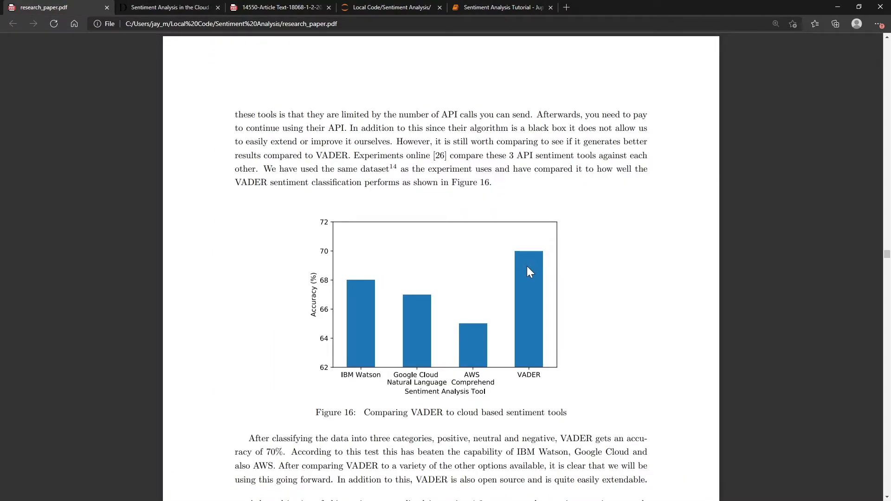
{"action": "mouse_move", "coordinate": [427, 364]}
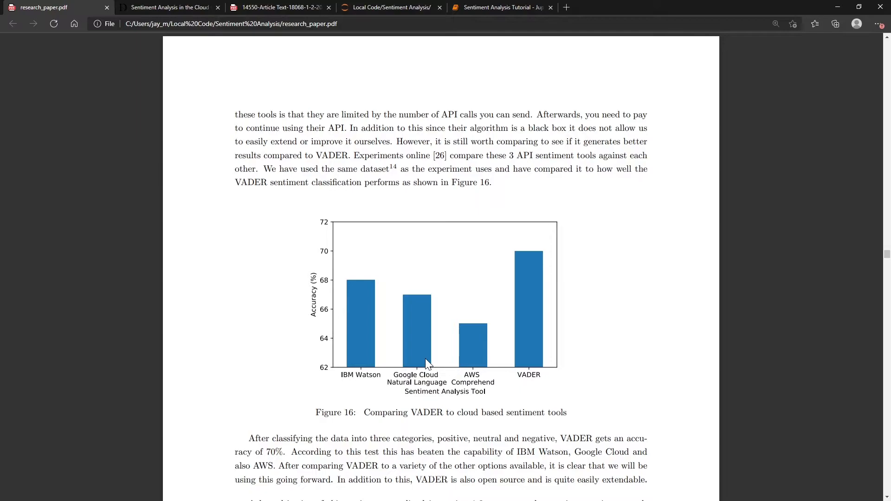
- Highlight VADER's 64.99% in Table 6, then switch to the 14550-Article VADER paper
{"action": "scroll", "scroll_direction": "up", "scroll_amount": 3}
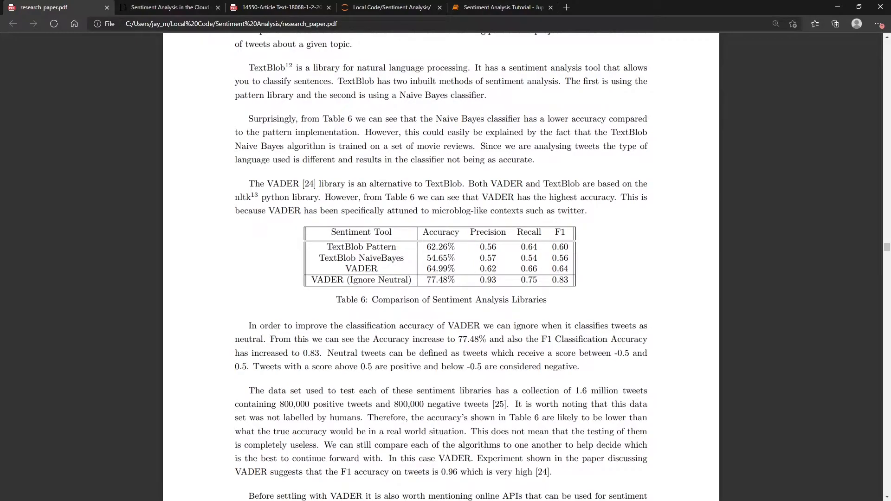
{"action": "double_click", "coordinate": [440, 268]}
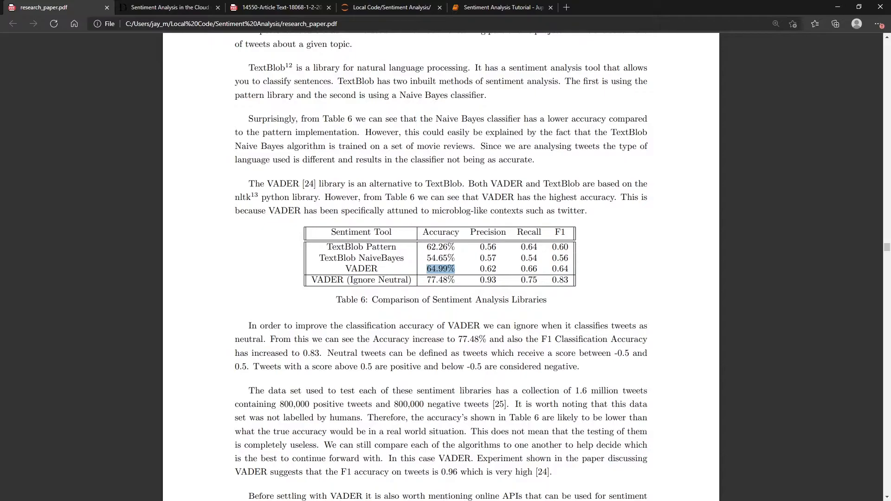
{"action": "left_click", "coordinate": [279, 6]}
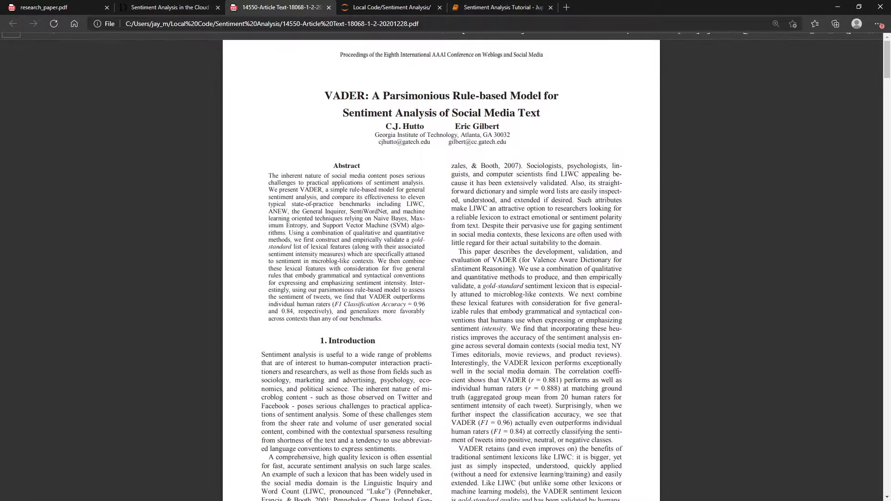
- Skim the VADER paper and return to the Sentiment Analysis Tutorial notebook
{"action": "scroll", "scroll_direction": "down", "scroll_amount": 3}
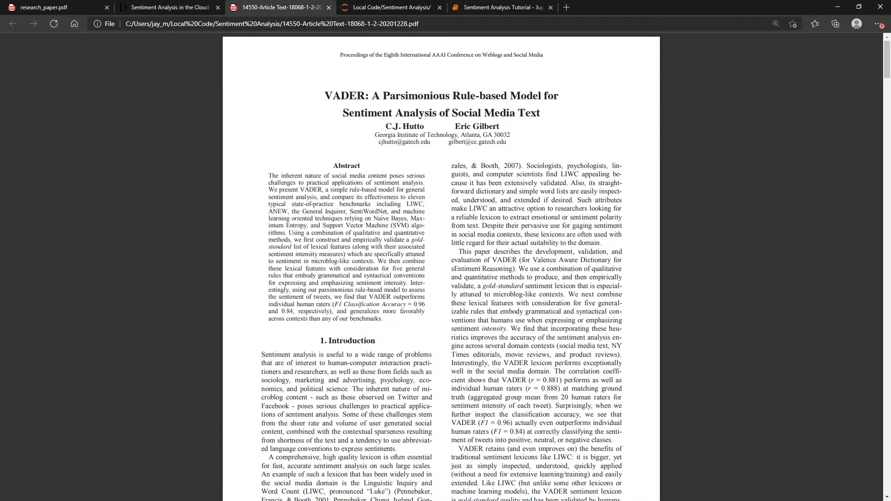
{"action": "mouse_move", "coordinate": [502, 7]}
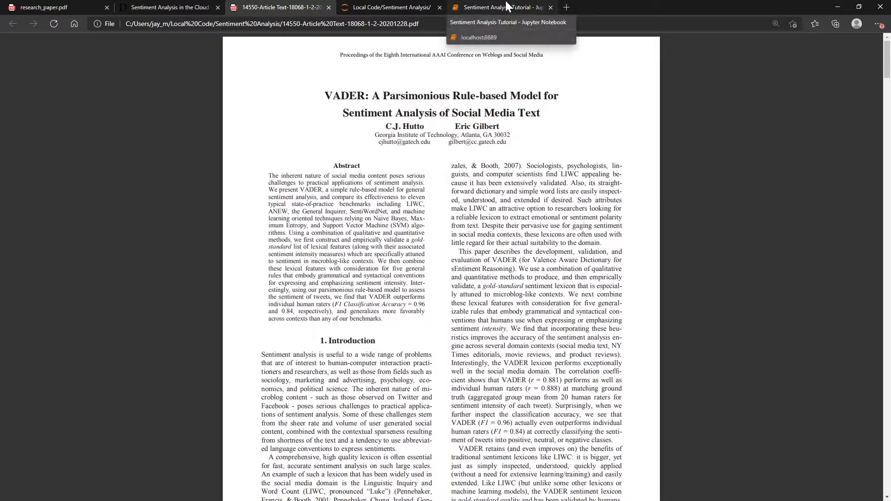
{"action": "left_click", "coordinate": [500, 6]}
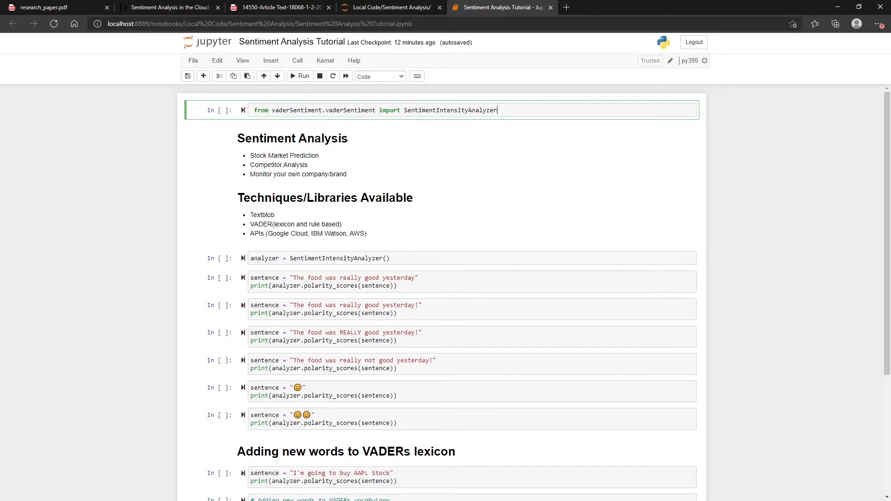
- Run the VADER import, create the analyzer, and score the plain food sentence (compound 0.4927)
{"action": "left_click", "coordinate": [300, 75]}
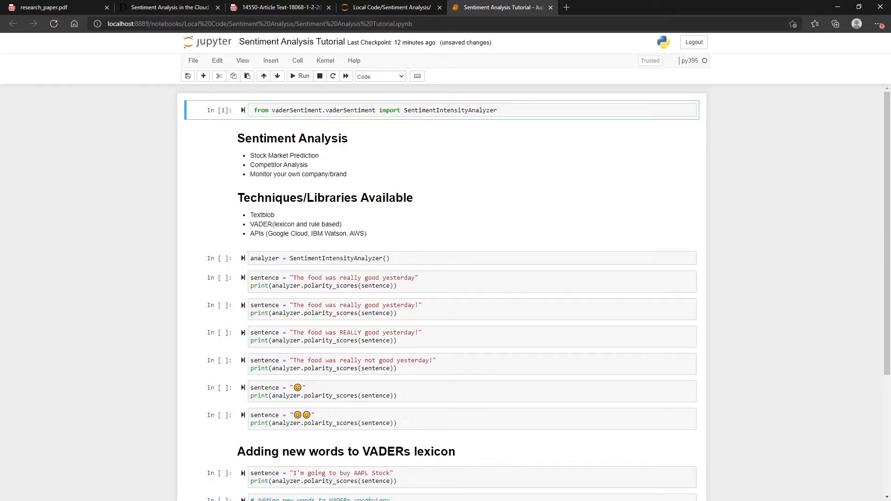
{"action": "left_click", "coordinate": [340, 258]}
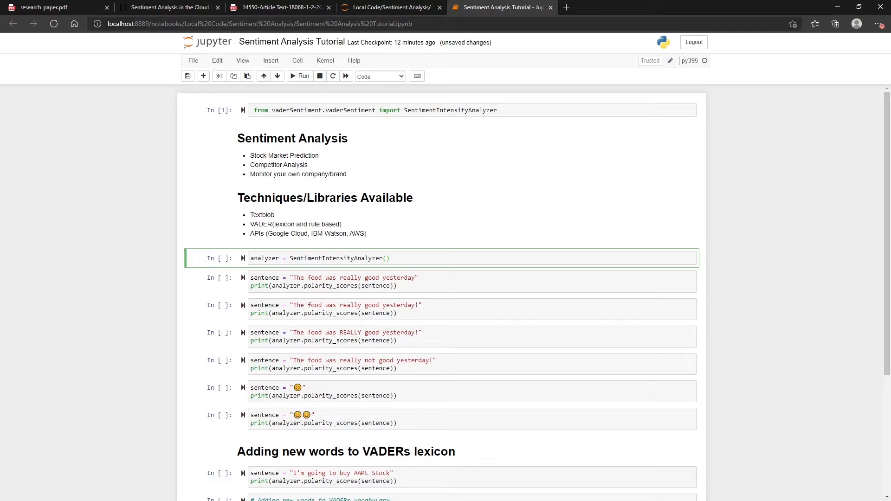
{"action": "double_click", "coordinate": [336, 258]}
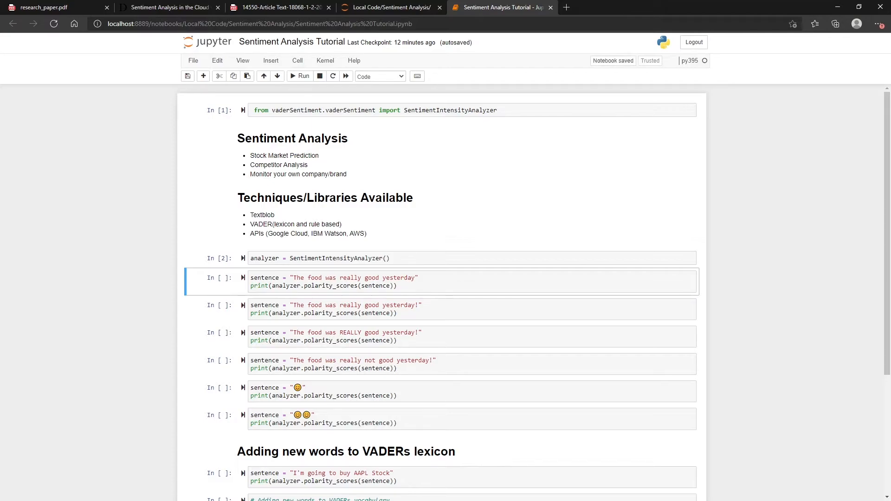
{"action": "left_click", "coordinate": [398, 285]}
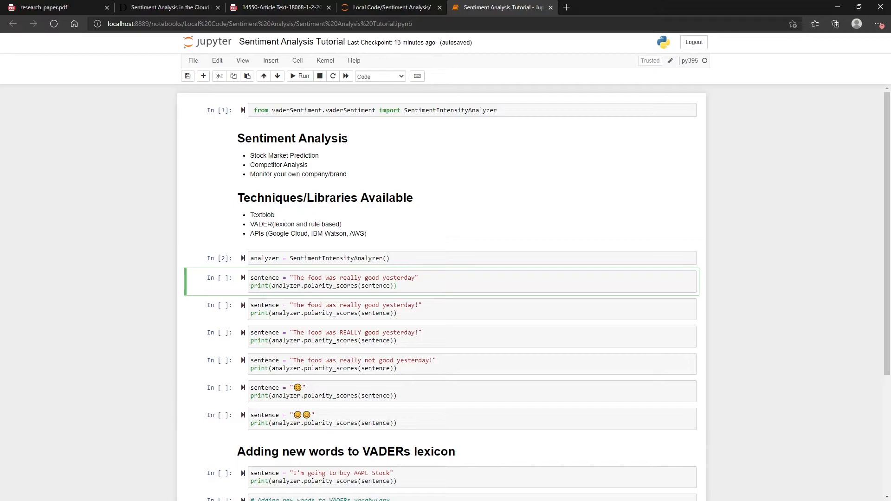
{"action": "left_click", "coordinate": [299, 76]}
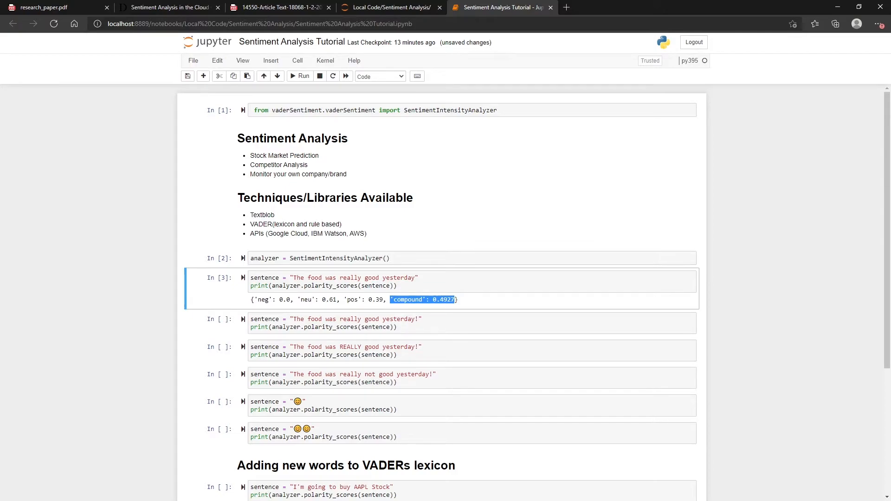
- Score the exclamation, REALLY and negated food sentences (0.54, 0.6391, -0.4545)
{"action": "left_click", "coordinate": [341, 323]}
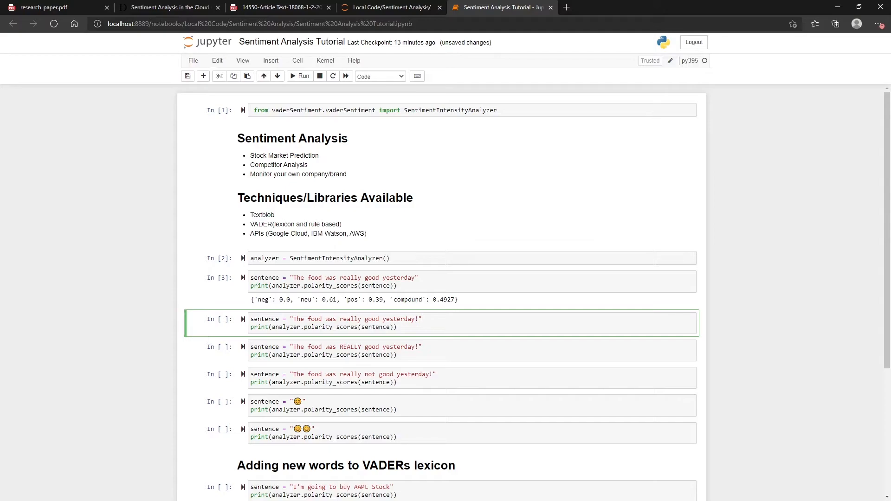
{"action": "left_click", "coordinate": [300, 75]}
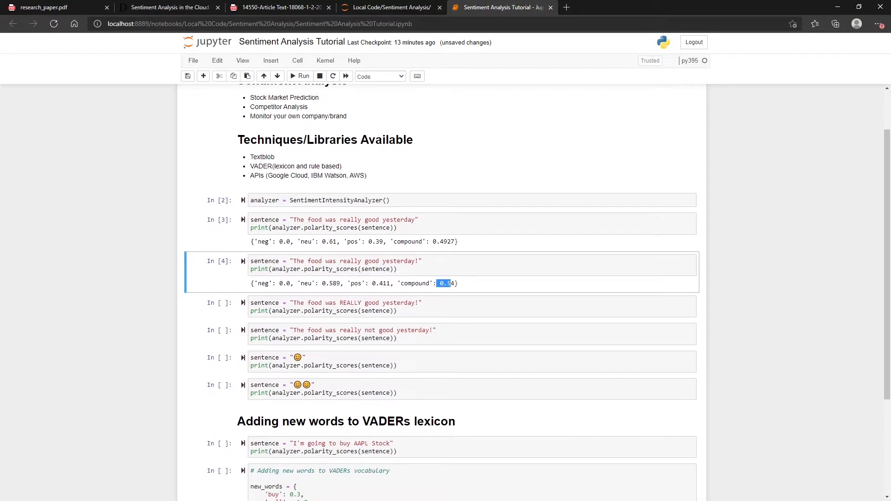
{"action": "left_click", "coordinate": [398, 306]}
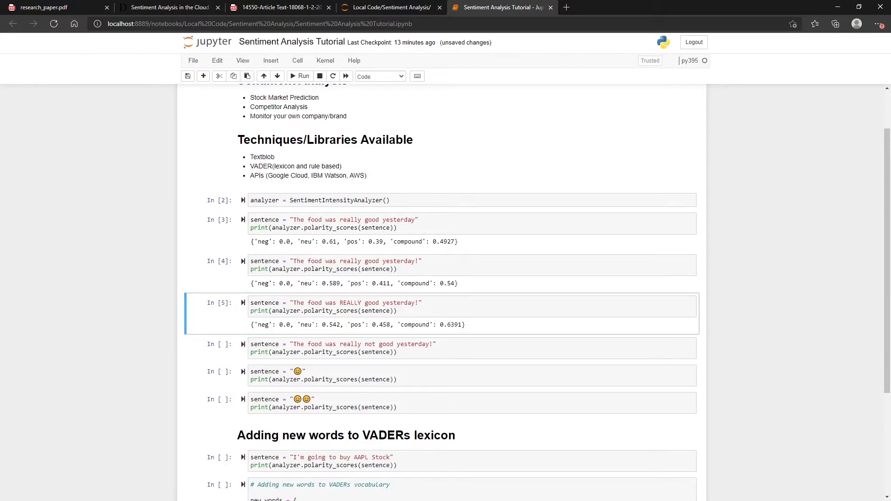
{"action": "double_click", "coordinate": [449, 324]}
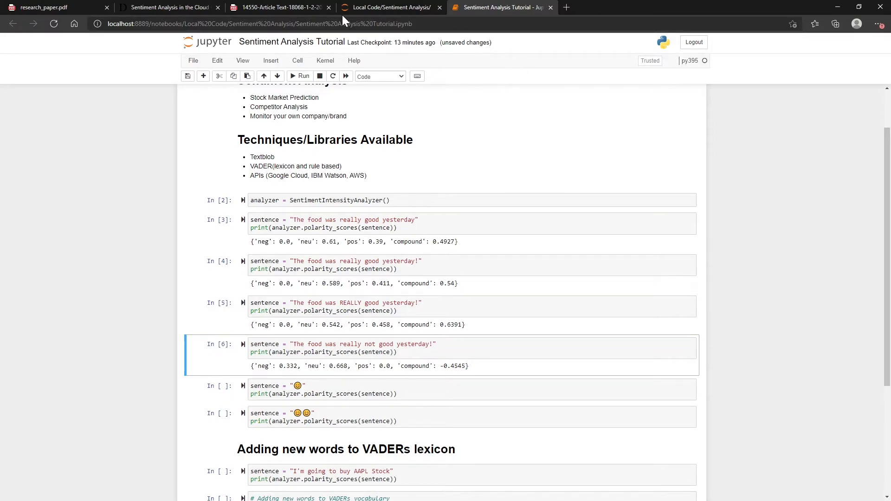
{"action": "mouse_move", "coordinate": [279, 7]}
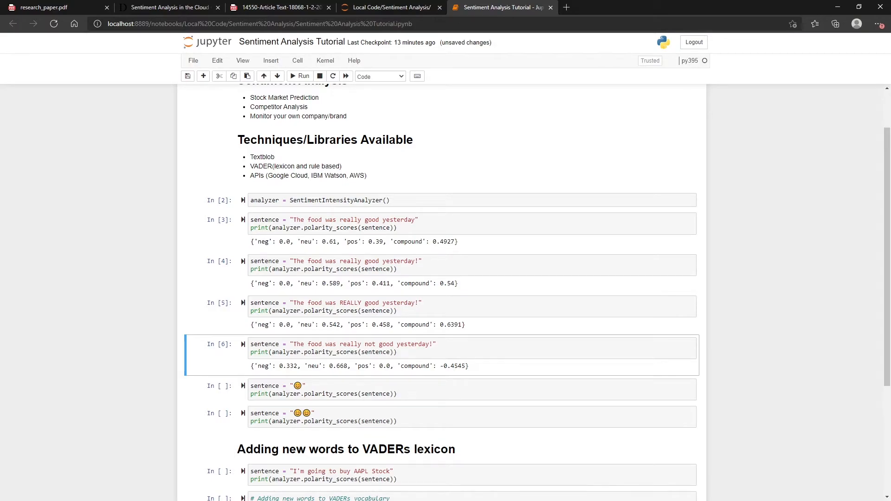
{"action": "mouse_move", "coordinate": [414, 334]}
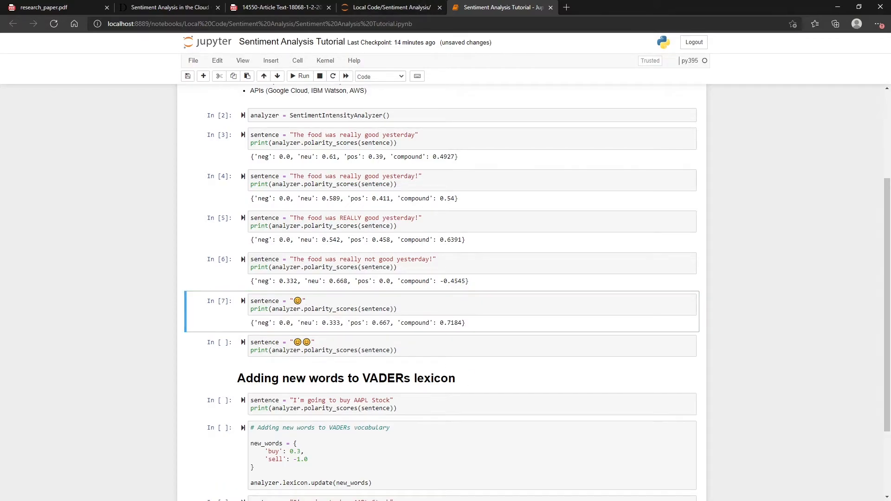
- Score the double-emoji sentence (0.9001) and the AAPL stock sentence (neutral 0.0)
{"action": "left_click", "coordinate": [300, 76]}
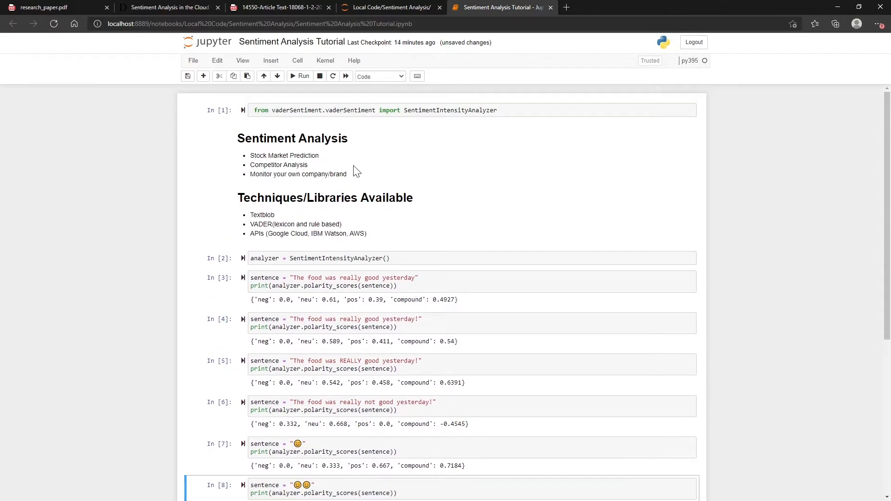
{"action": "scroll", "scroll_direction": "down", "scroll_amount": 3}
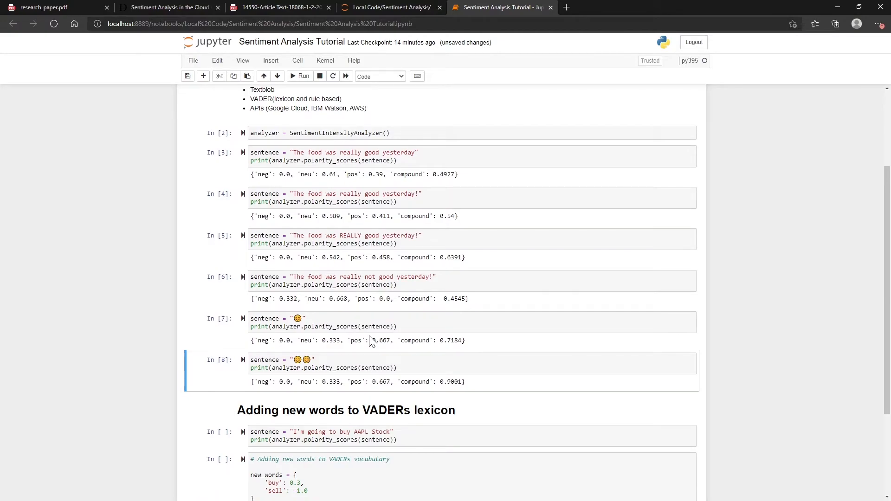
{"action": "scroll", "scroll_direction": "down", "scroll_amount": 3}
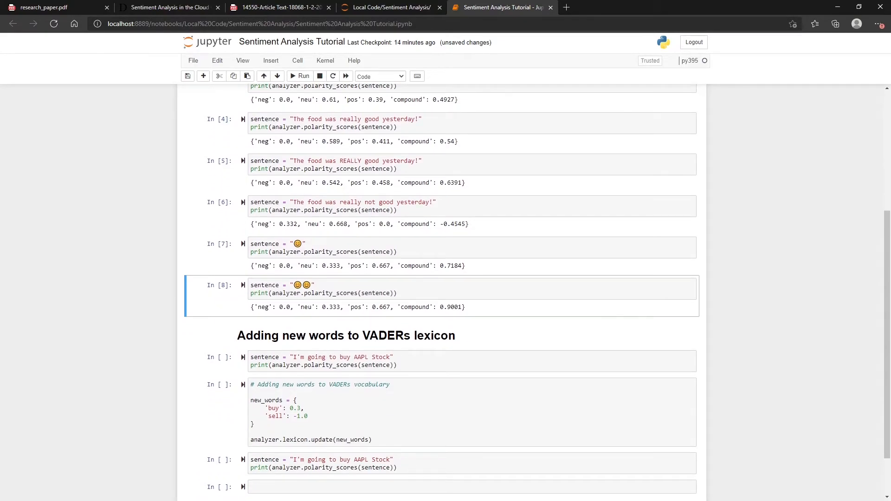
{"action": "left_click", "coordinate": [398, 361]}
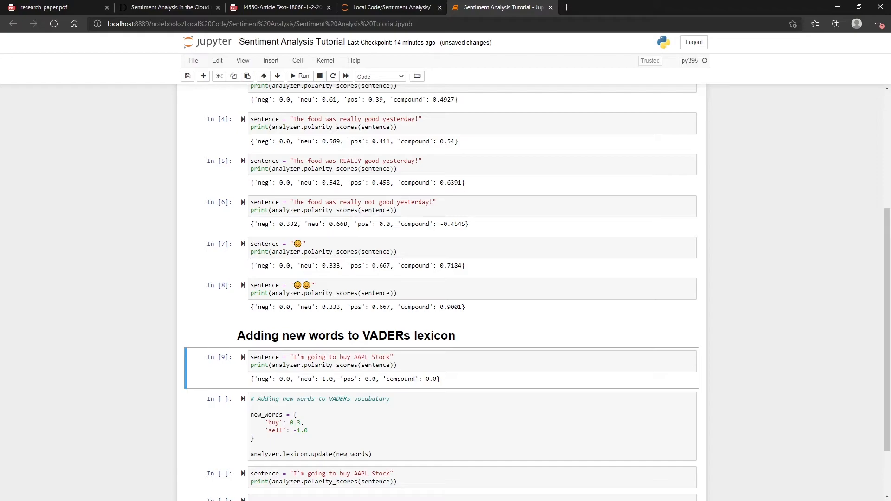
{"action": "scroll", "scroll_direction": "down", "scroll_amount": 3}
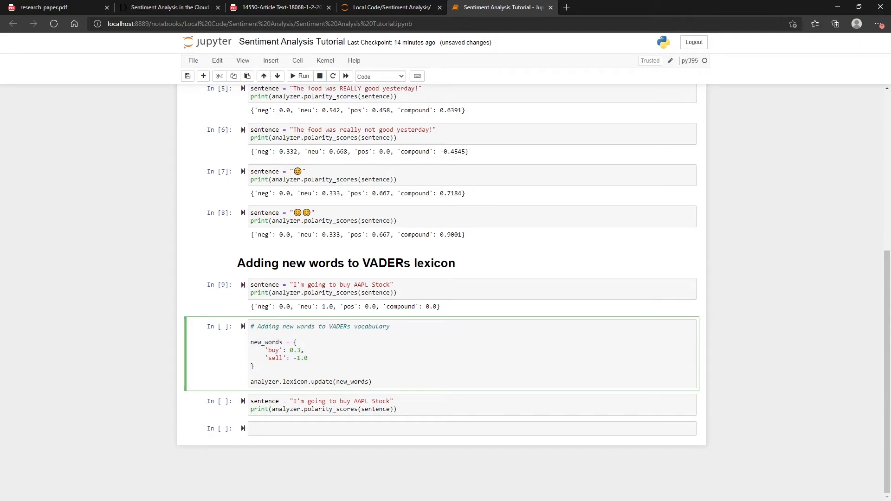
{"action": "double_click", "coordinate": [297, 350]}
{"action": "type", "text": "1"}
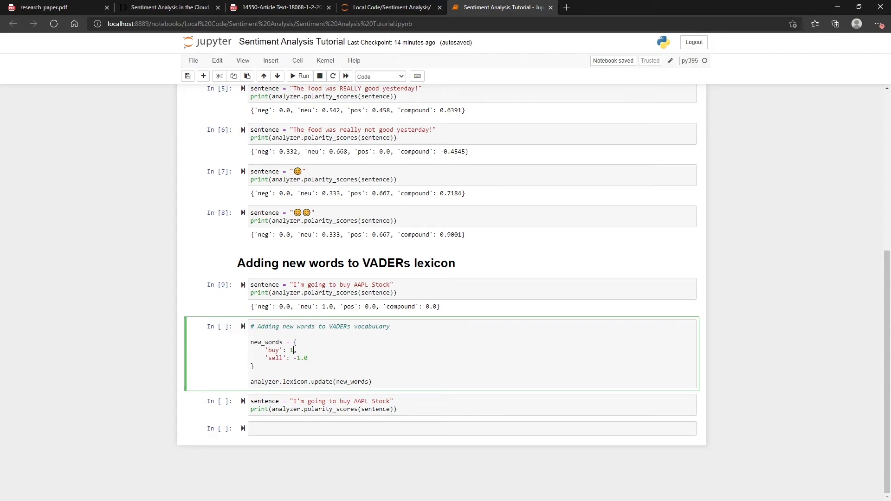
{"action": "double_click", "coordinate": [275, 358]}
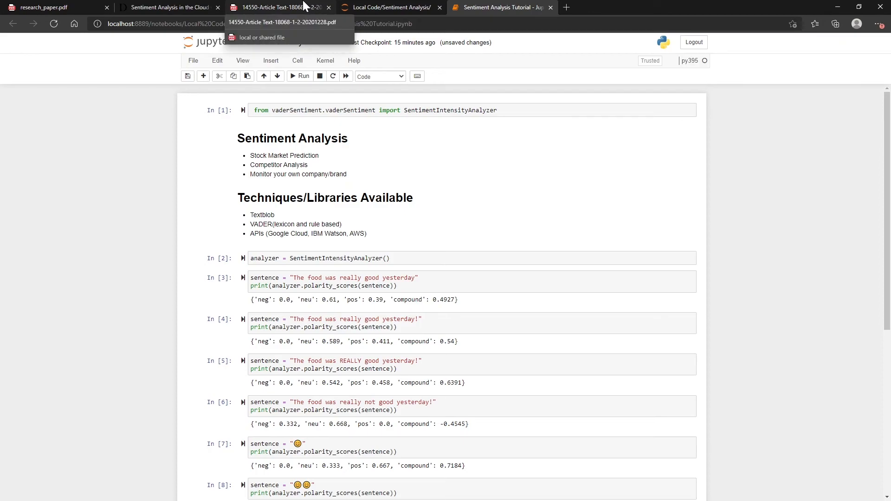
{"action": "left_click", "coordinate": [279, 7]}
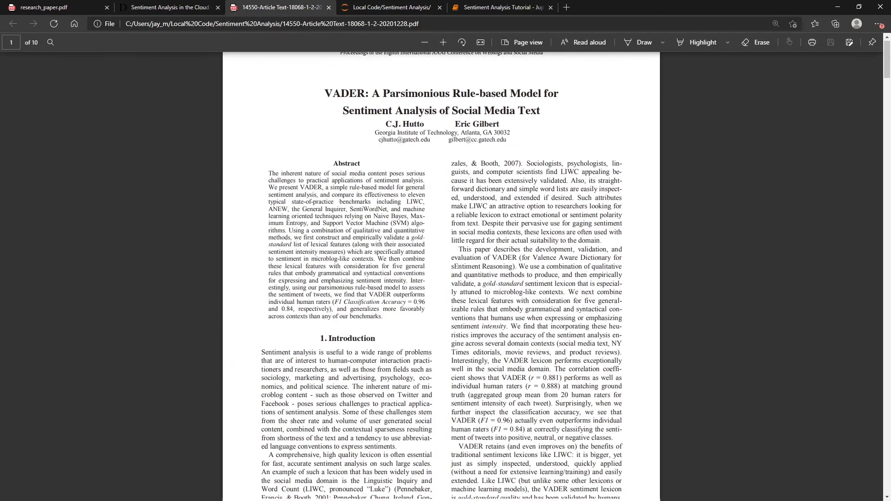
{"action": "scroll", "scroll_direction": "down", "scroll_amount": 3}
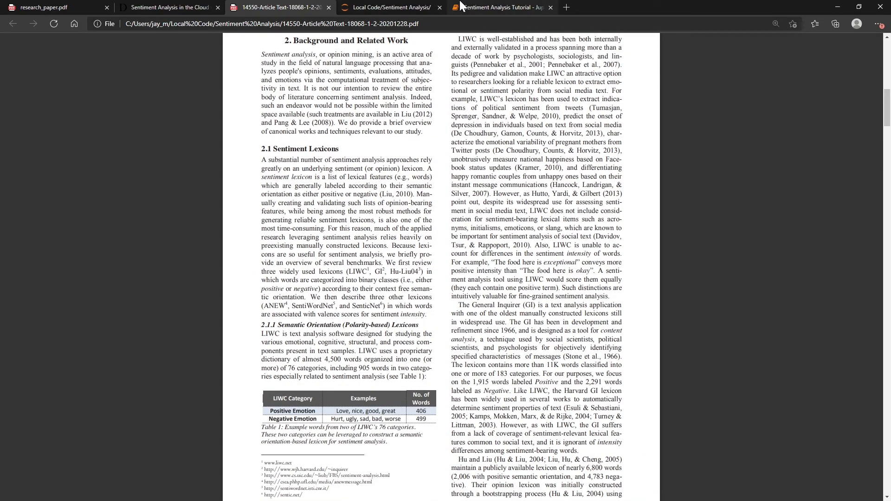
{"action": "left_click", "coordinate": [500, 7]}
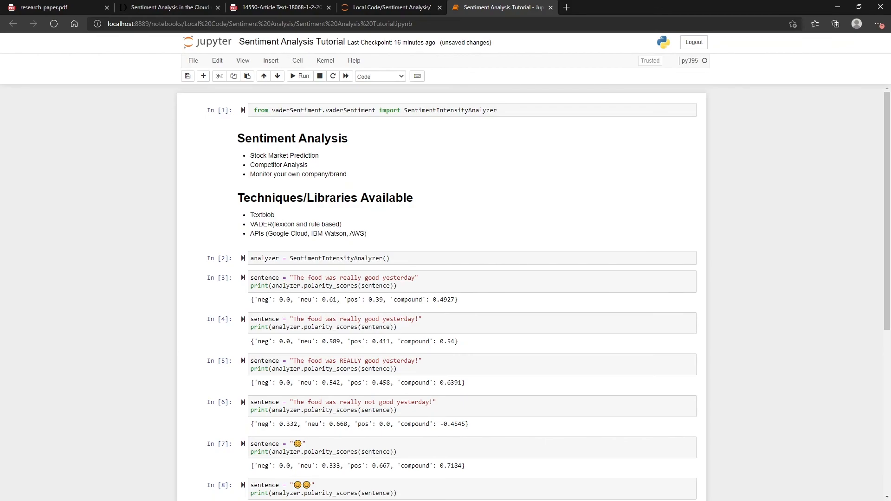
{"action": "mouse_move", "coordinate": [371, 237]}
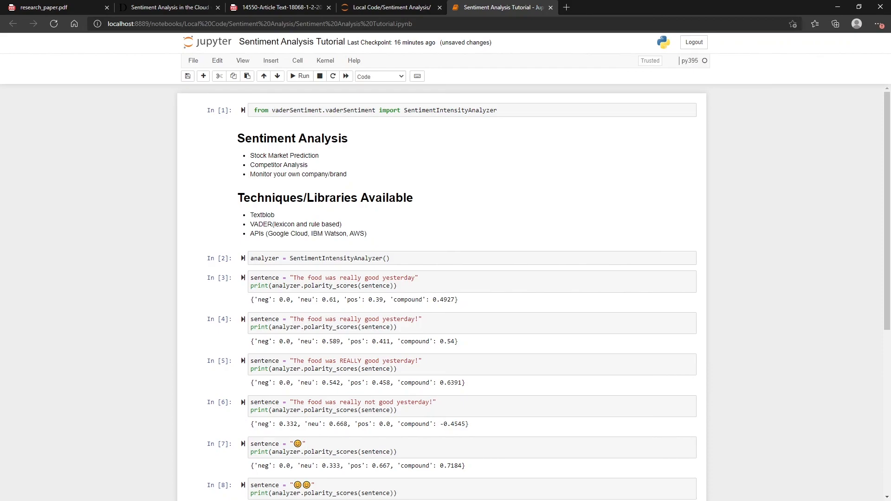
{"action": "mouse_move", "coordinate": [272, 357]}
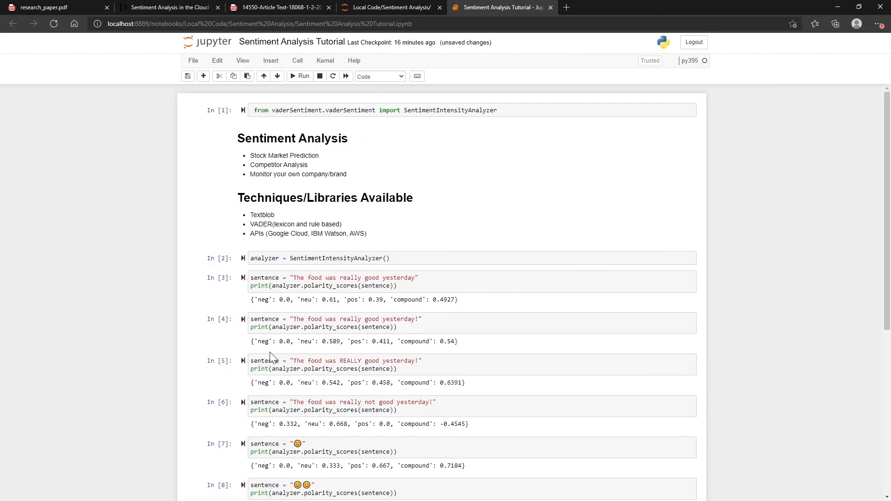